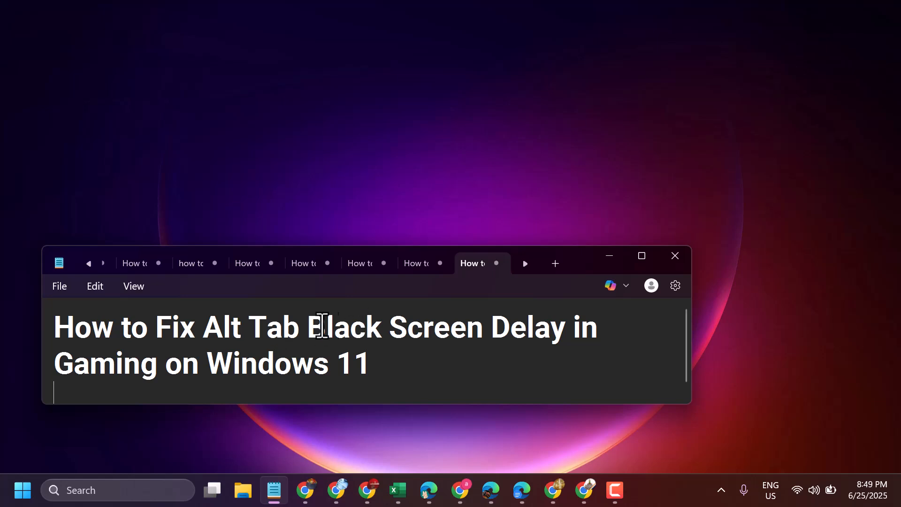
mouse_move(612, 267)
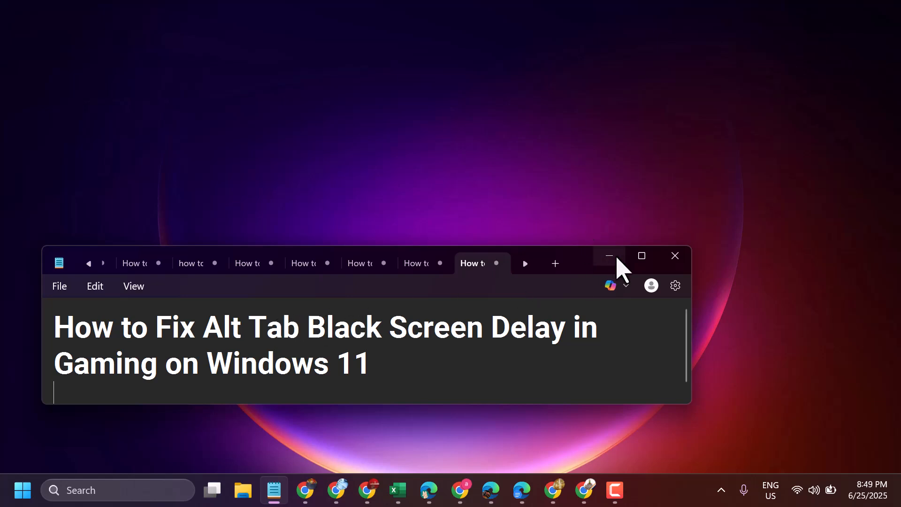
Step: Minimize Notepad and launch Settings from the Start menu
left_click(23, 490)
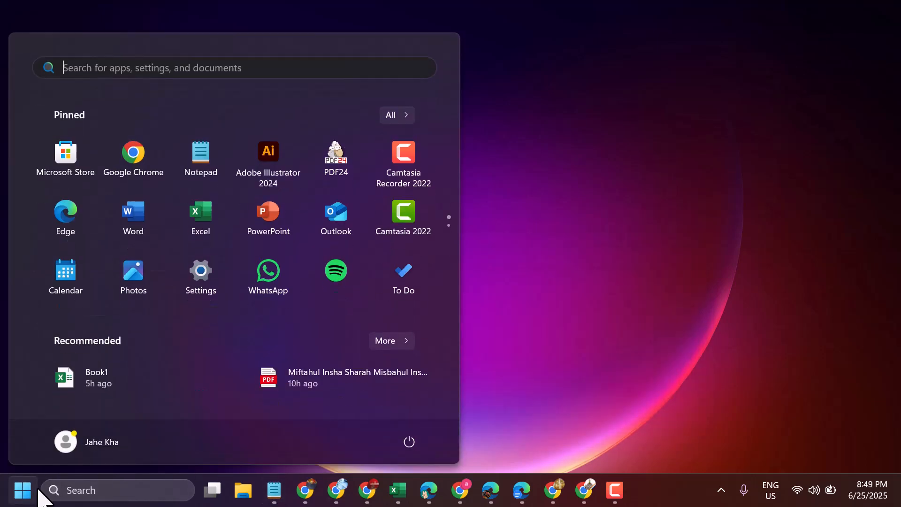
mouse_move(201, 281)
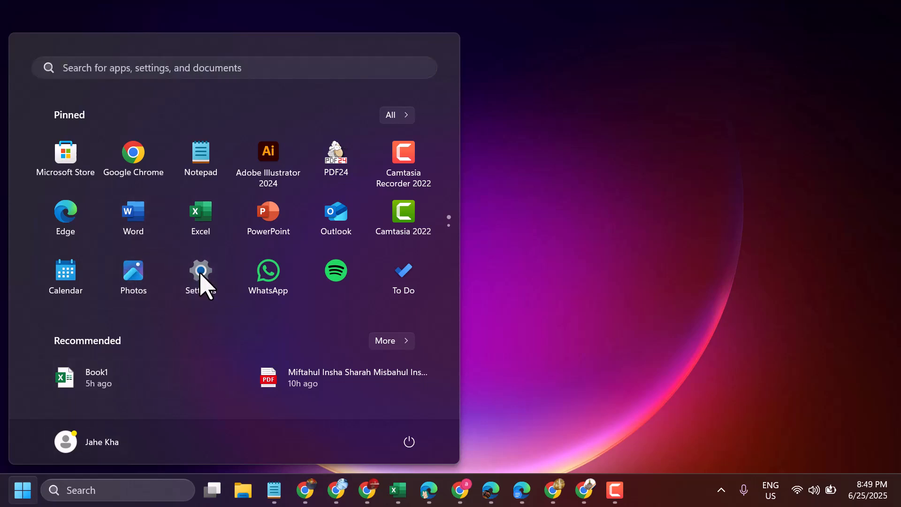
left_click(199, 271)
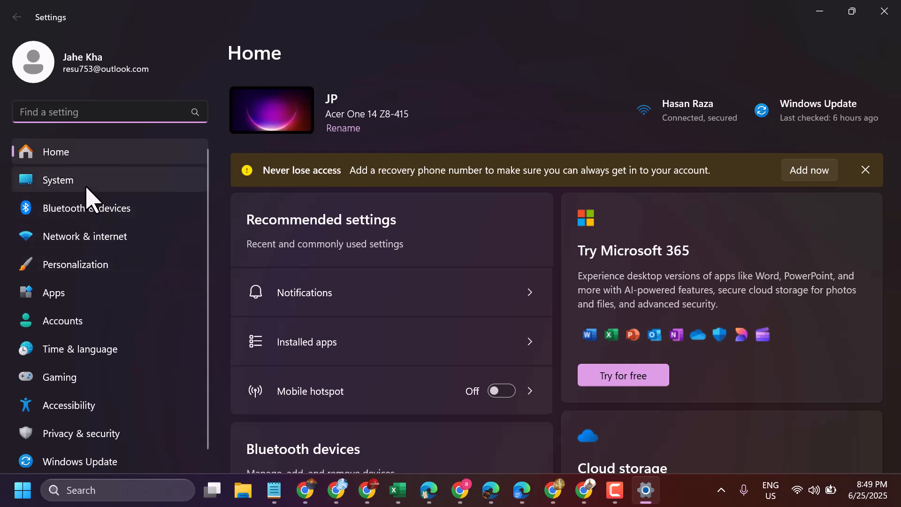
Step: Go to the System category and view the Focus page's session options
left_click(57, 179)
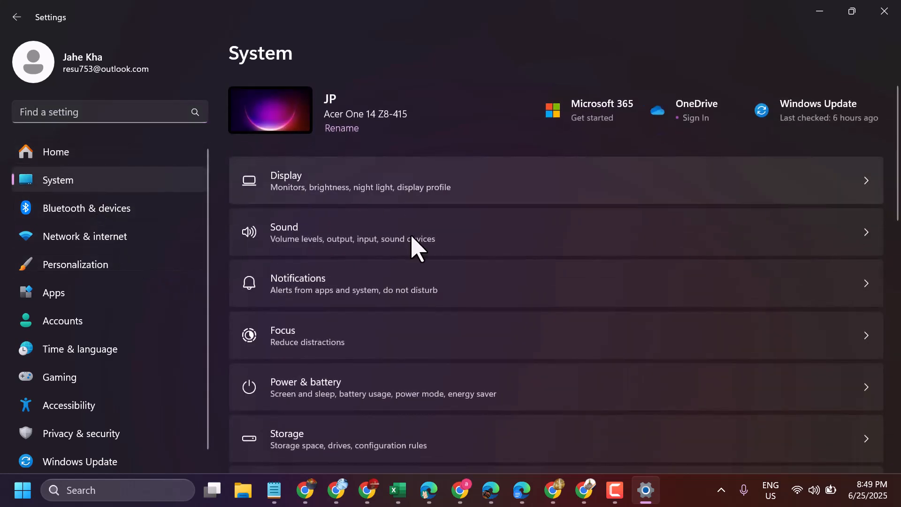
scroll("down", 3)
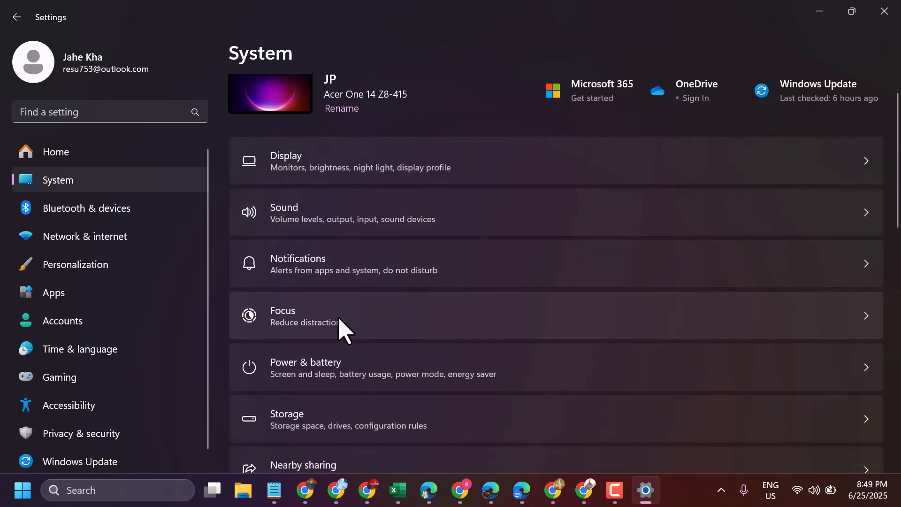
left_click(345, 315)
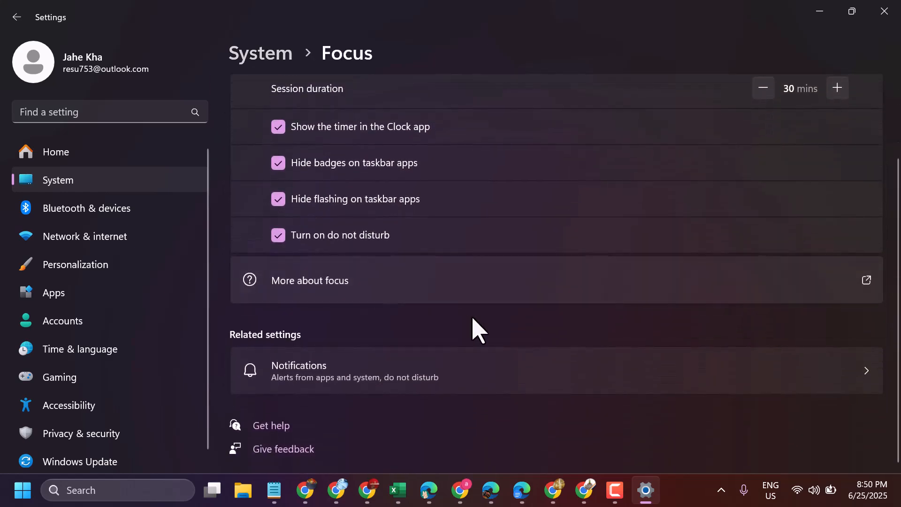
mouse_move(350, 322)
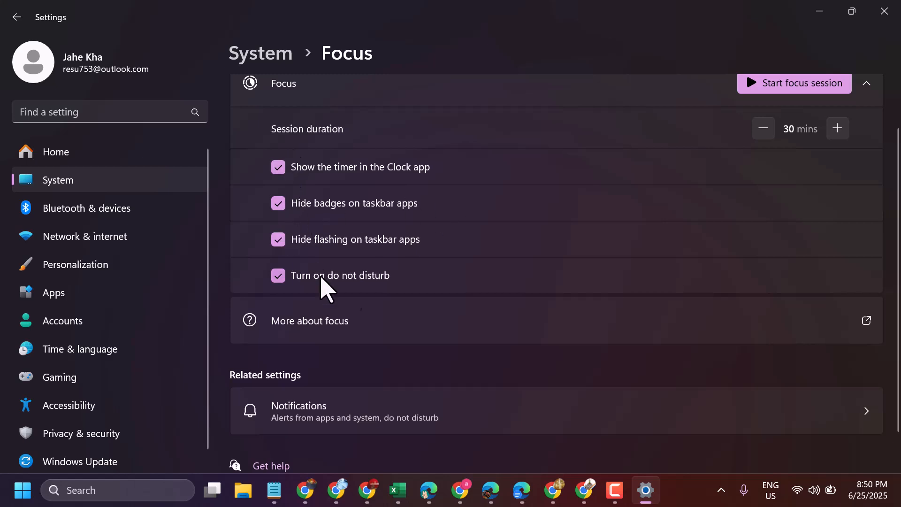
scroll("up", 3)
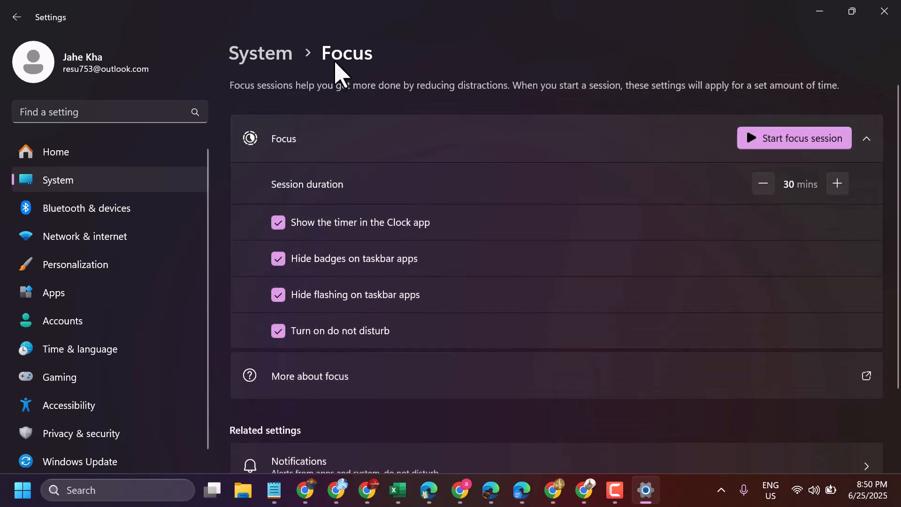
mouse_move(112, 184)
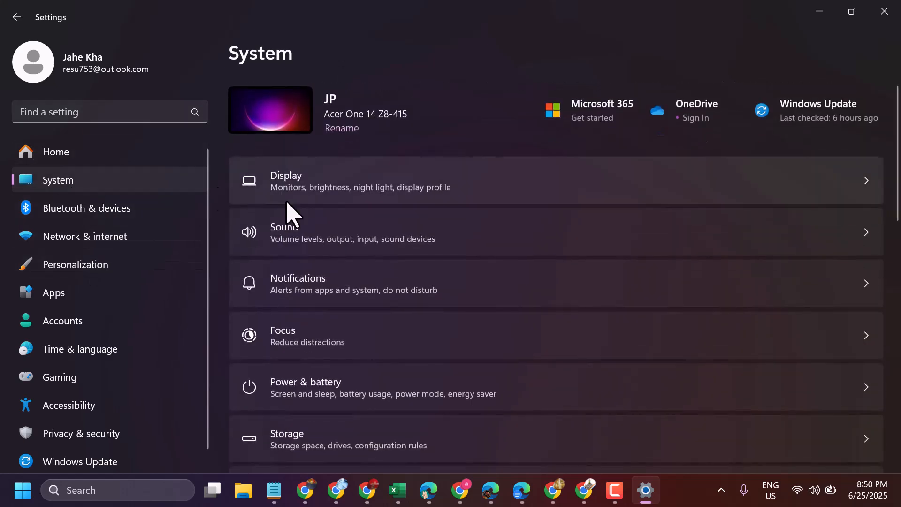
mouse_move(333, 299)
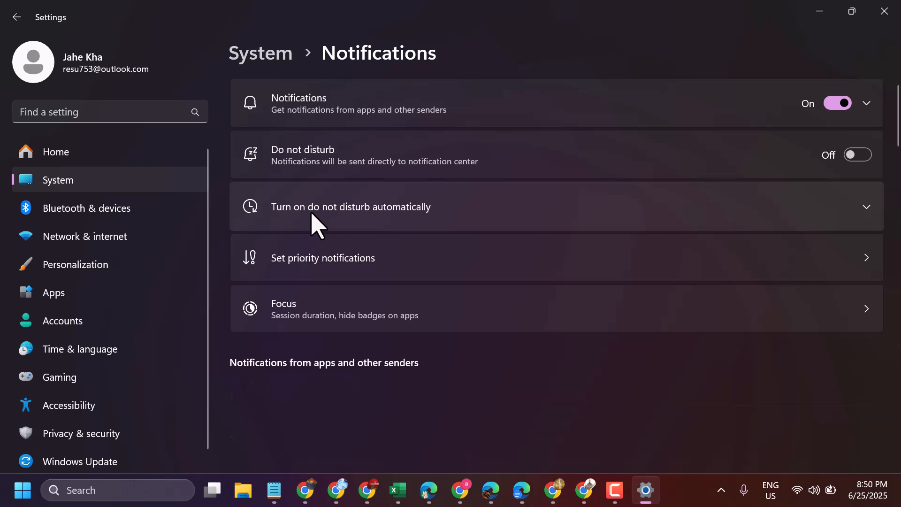
Step: Expand automatic do not disturb and uncheck 'During these times', confirming other triggers are off
left_click(350, 207)
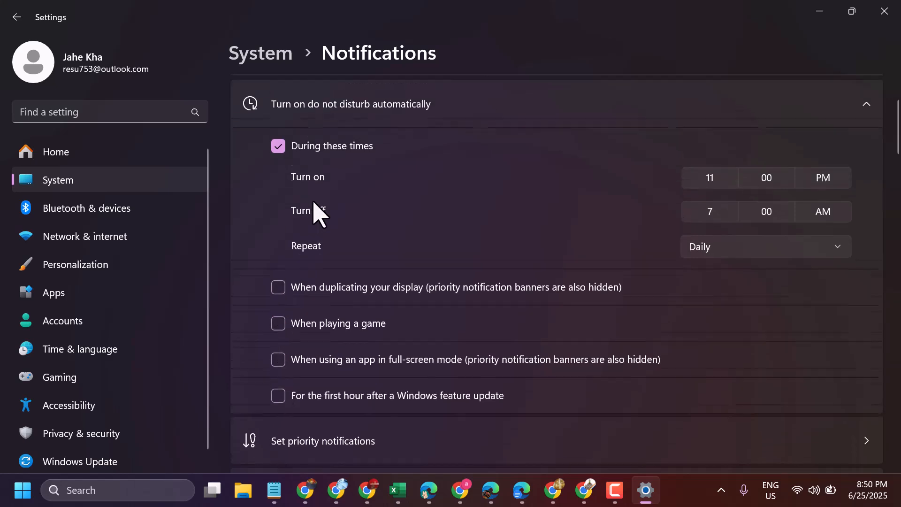
left_click(278, 146)
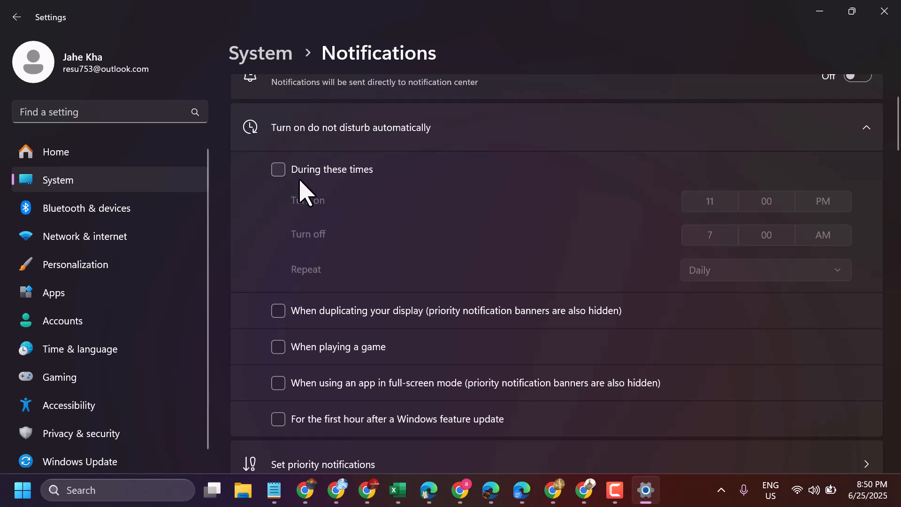
scroll("down", 3)
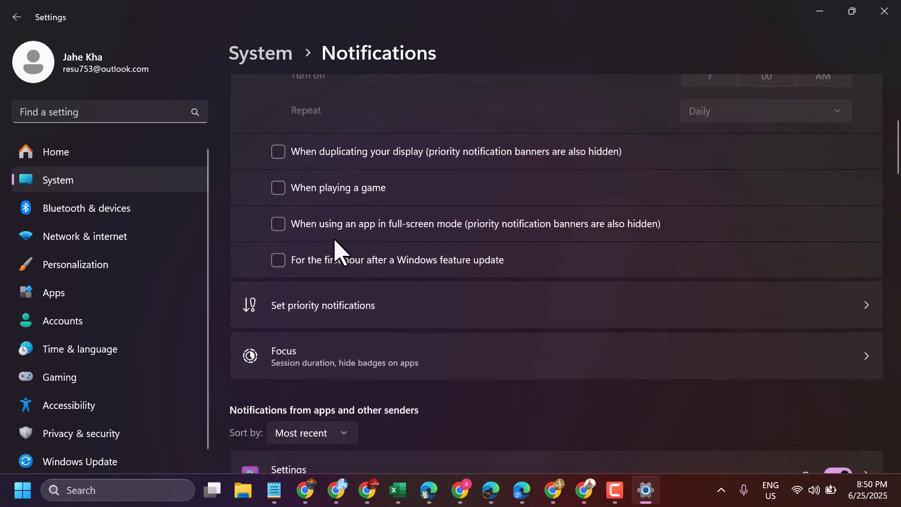
scroll("down", 3)
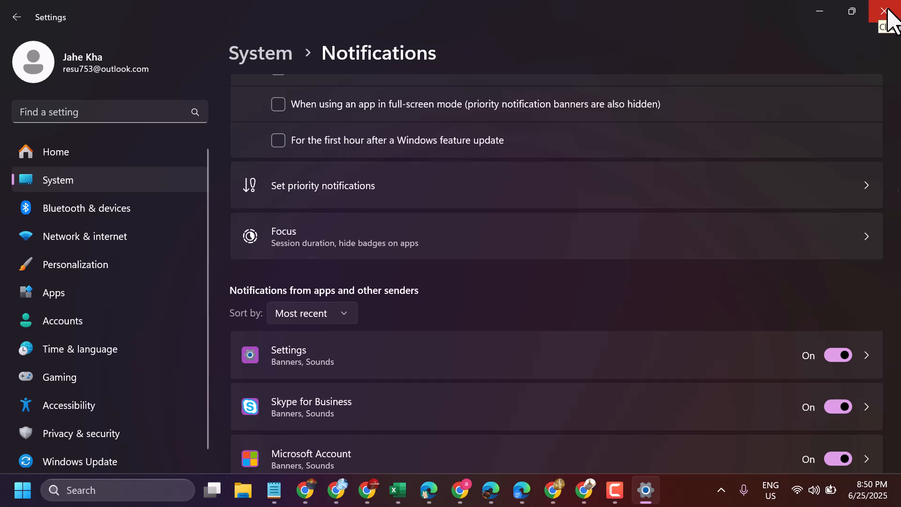
Step: Close Settings and restore the Notepad note from the taskbar
left_click(886, 11)
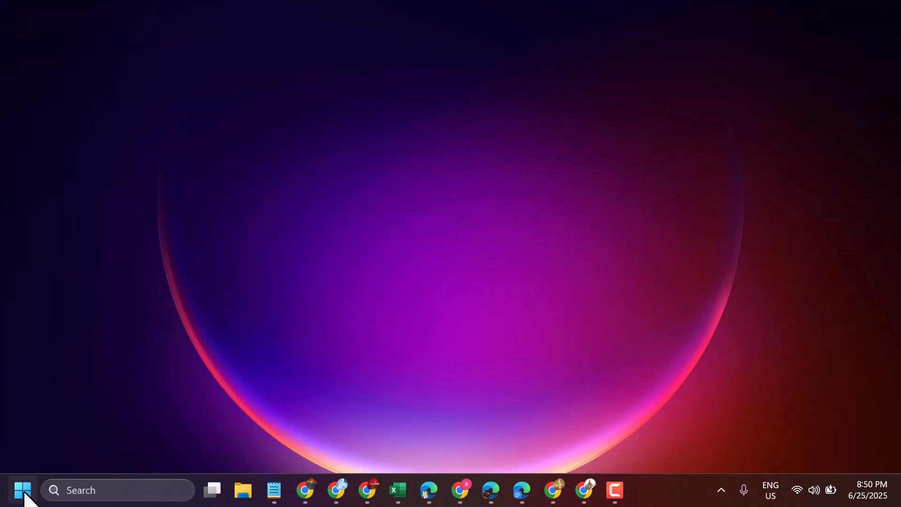
left_click(23, 490)
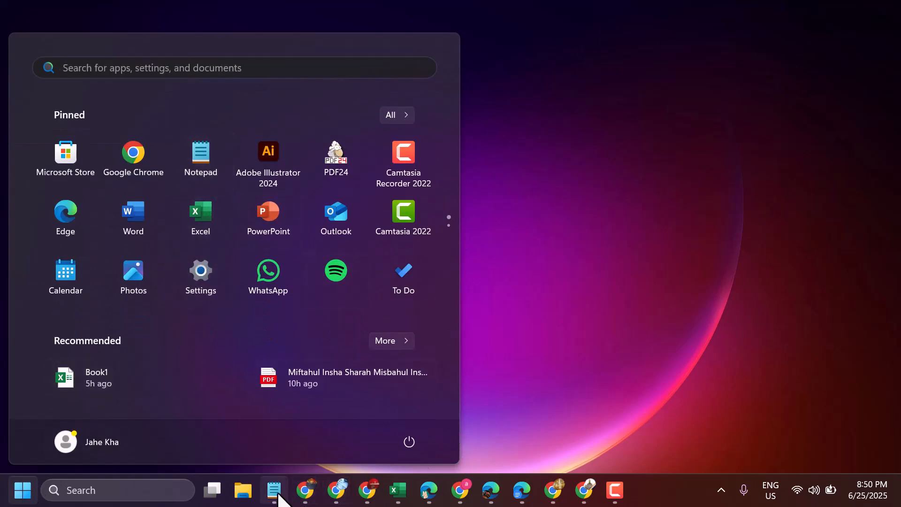
left_click(274, 489)
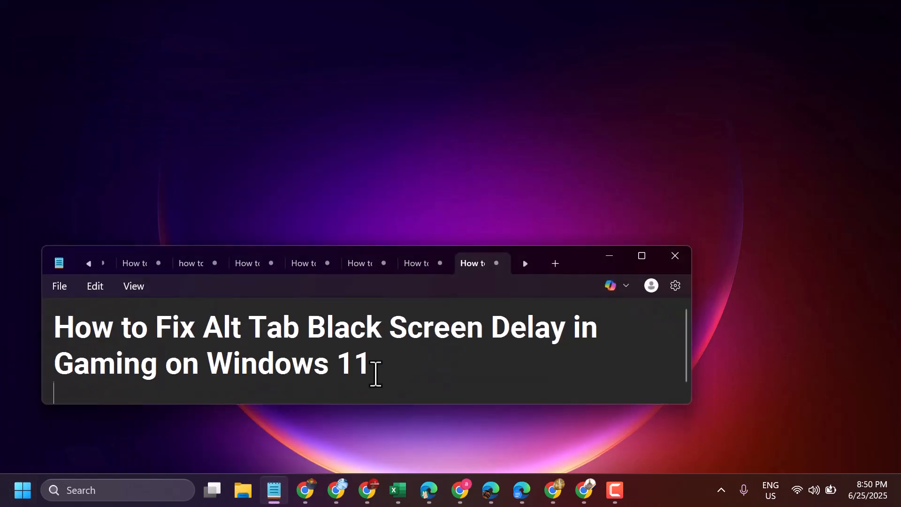